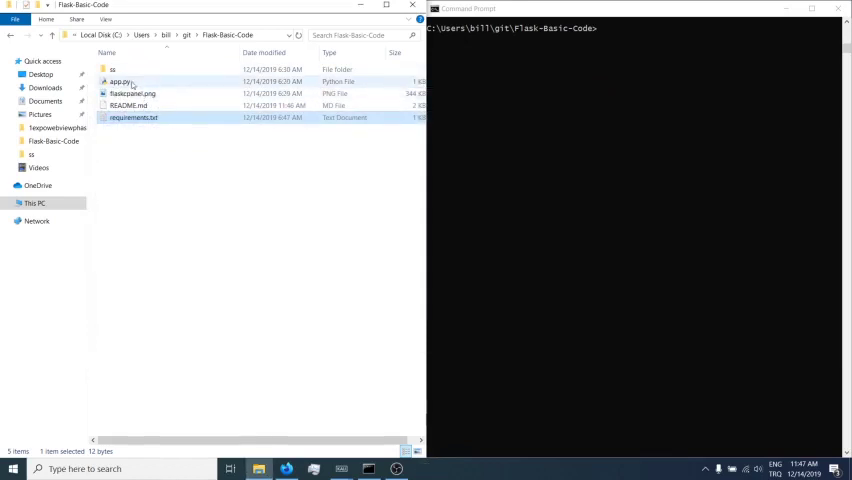
- Start a git push -u of the Flask-Basic-Code repository in Command Prompt
right_click(120, 81)
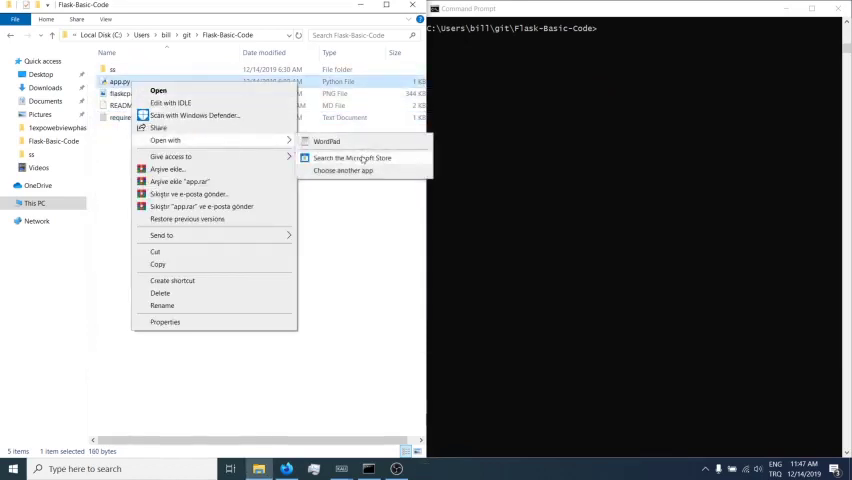
click(327, 141)
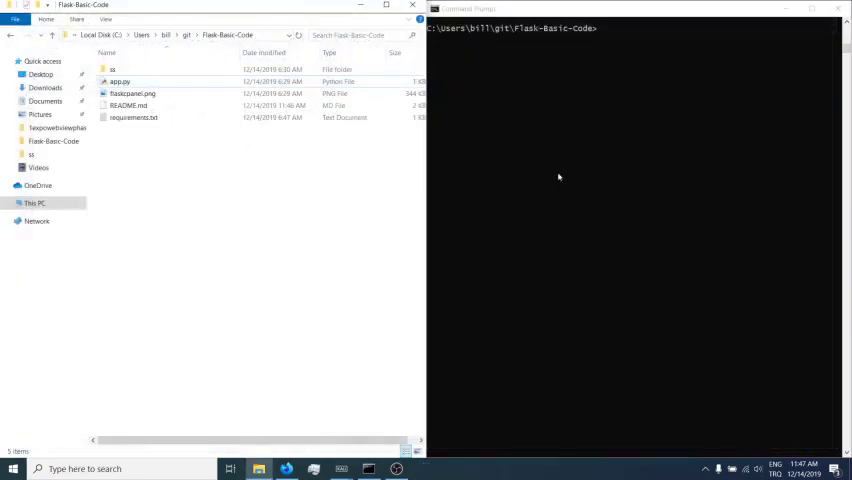
text(git push -u)
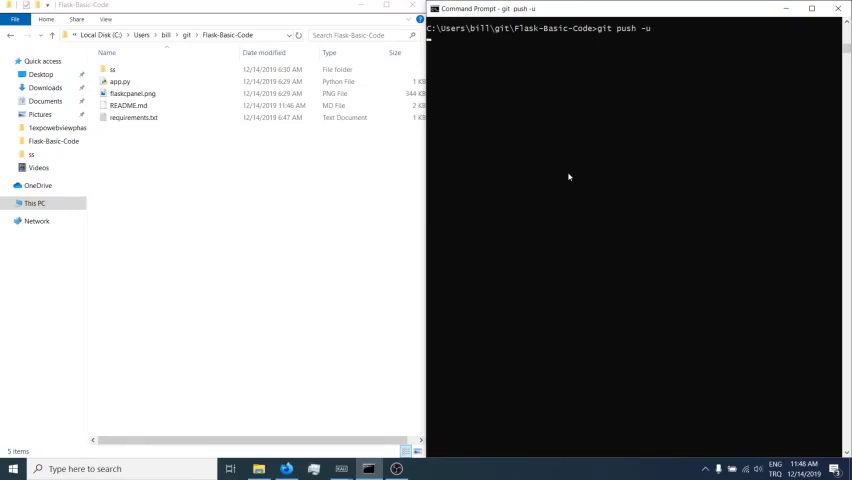
mouse_move(527, 81)
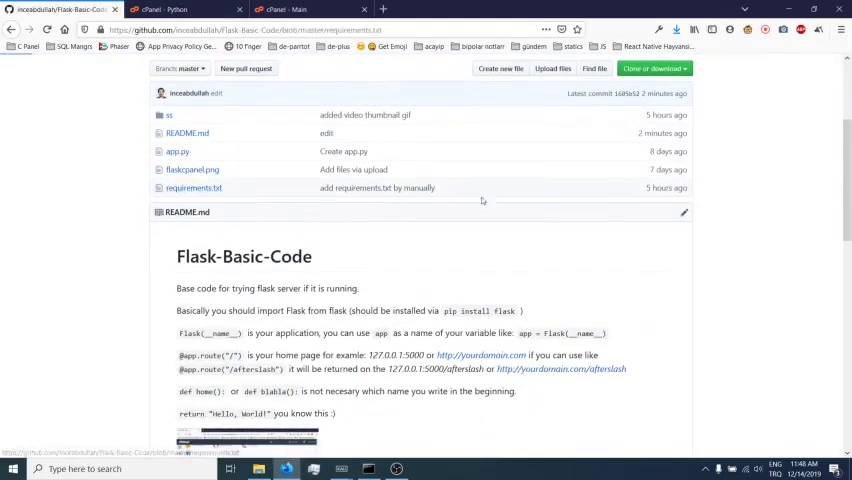
- Copy the Flask-Basic-Code HTTPS clone URL from GitHub and open cPanel's Terminal
click(194, 188)
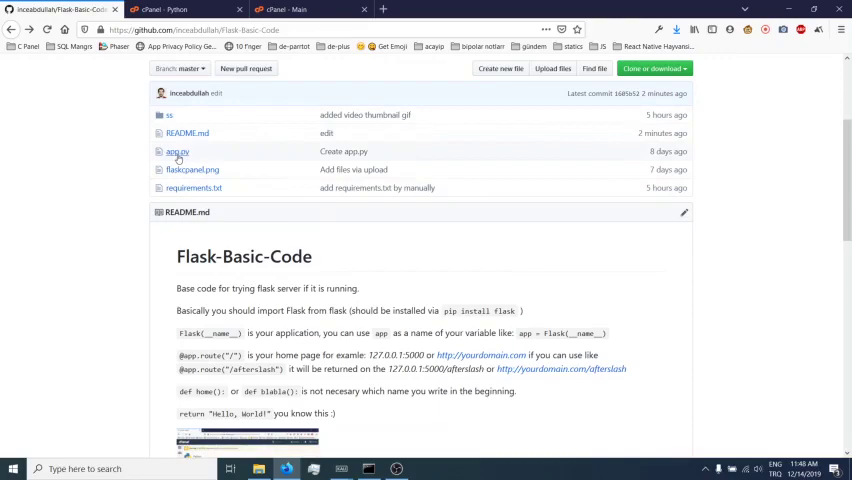
click(177, 151)
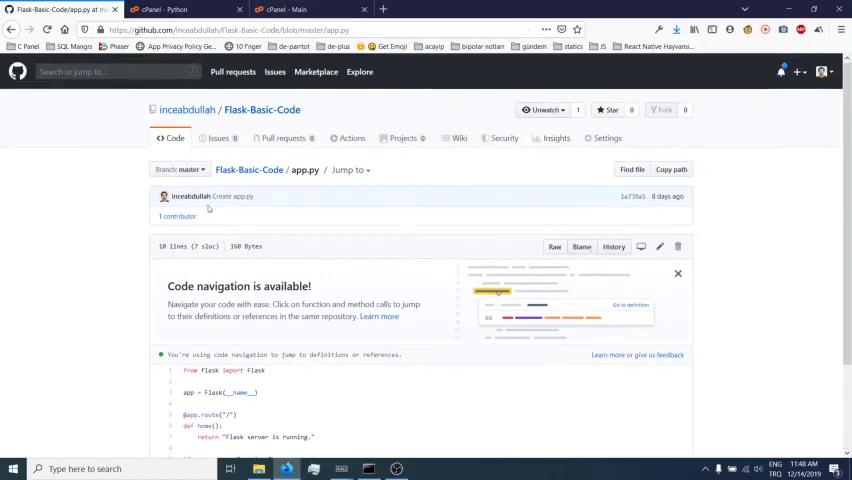
click(248, 170)
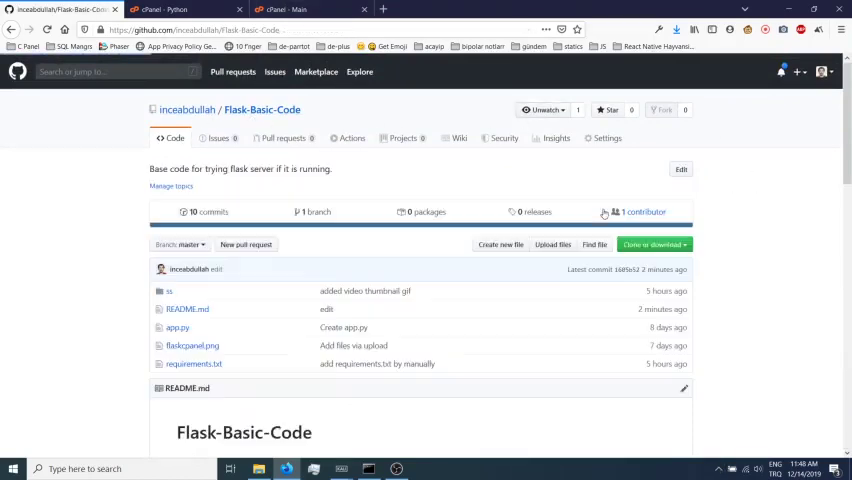
click(651, 244)
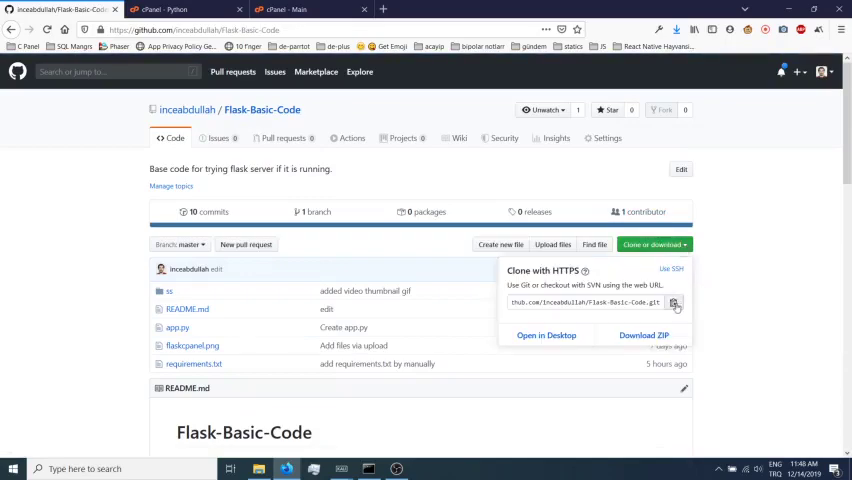
click(290, 9)
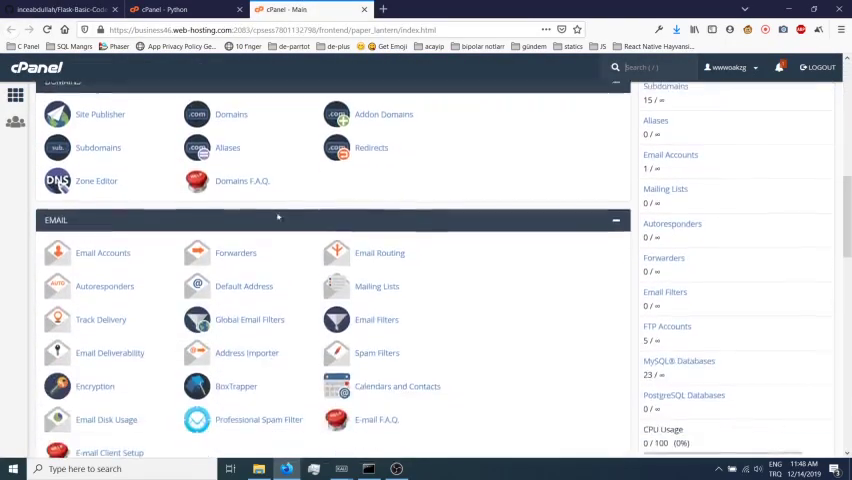
scroll(down, 3)
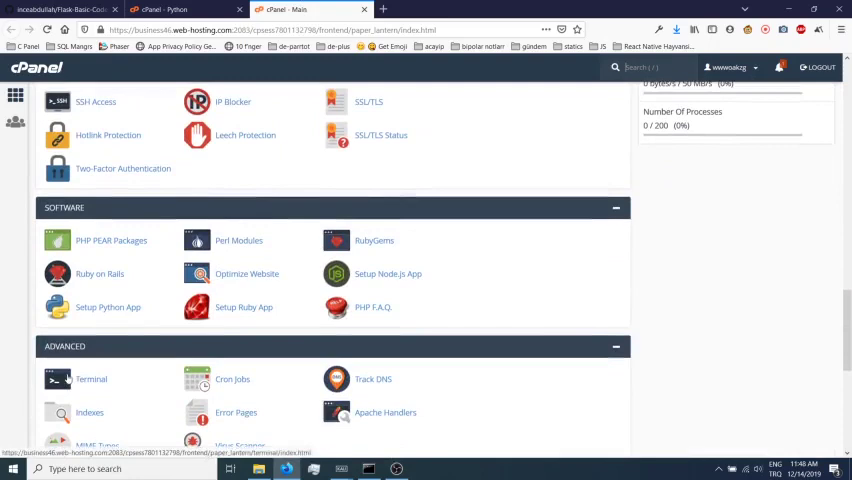
click(91, 379)
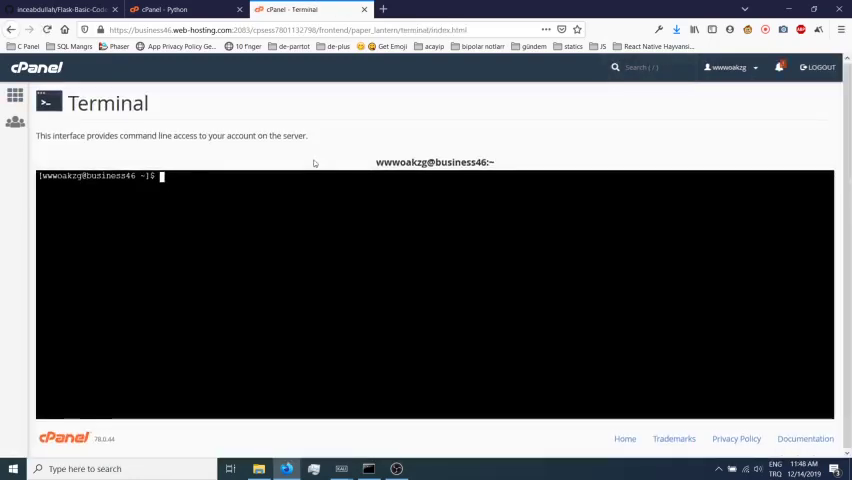
- Create a tmp1 folder on the server and change into it
text(cd mpt)
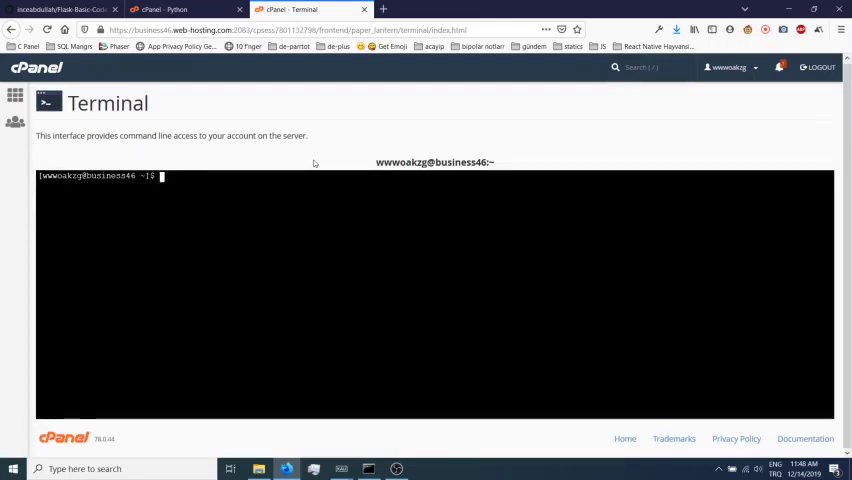
text(mk tmp1)
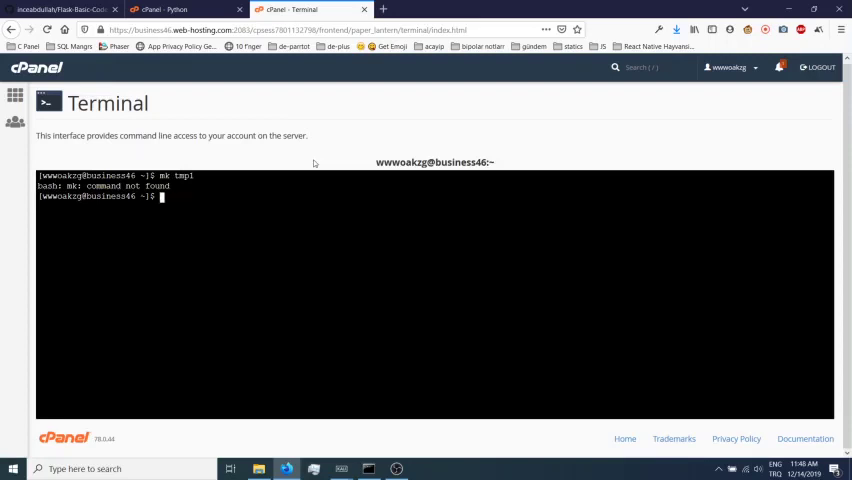
text(mkdir tm)
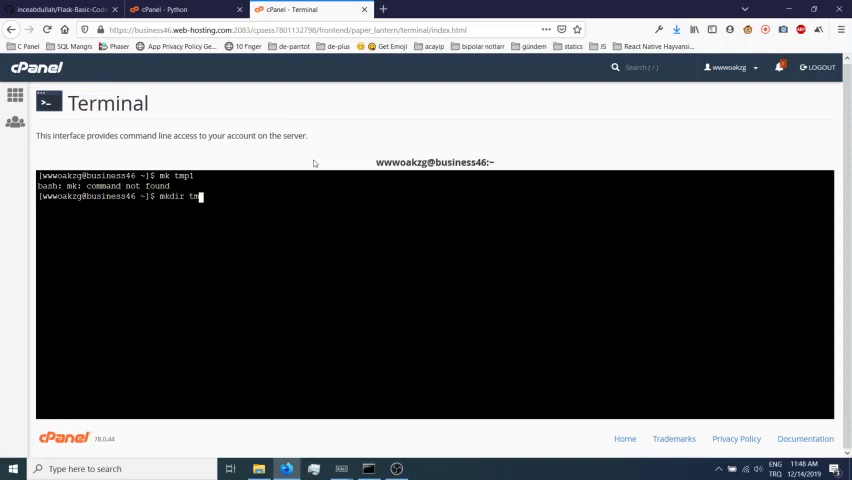
text(xs t)
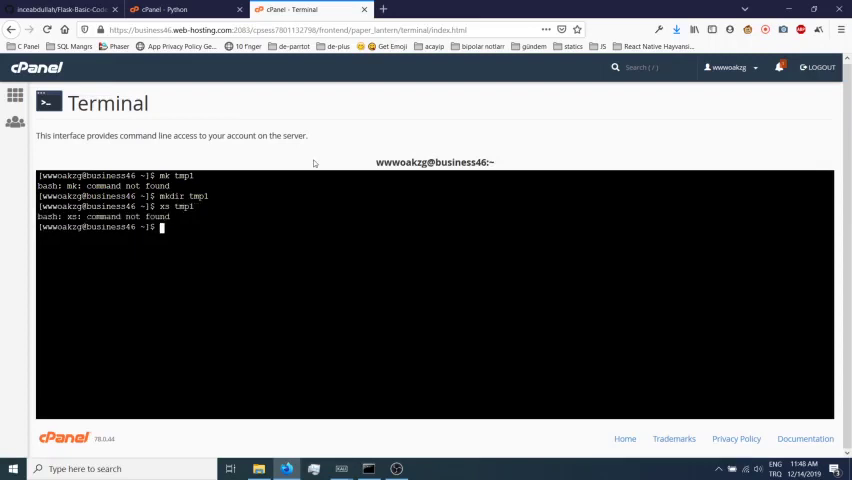
text(m)
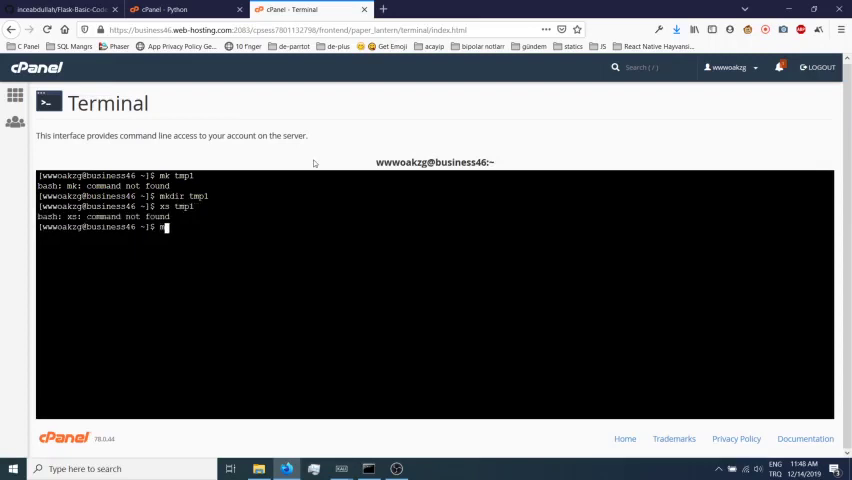
text(kdir tmp1)
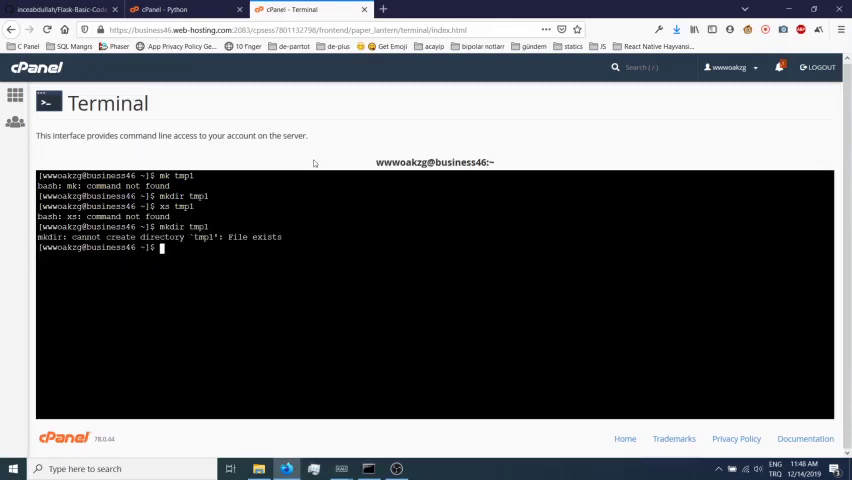
text(cd tmp1)
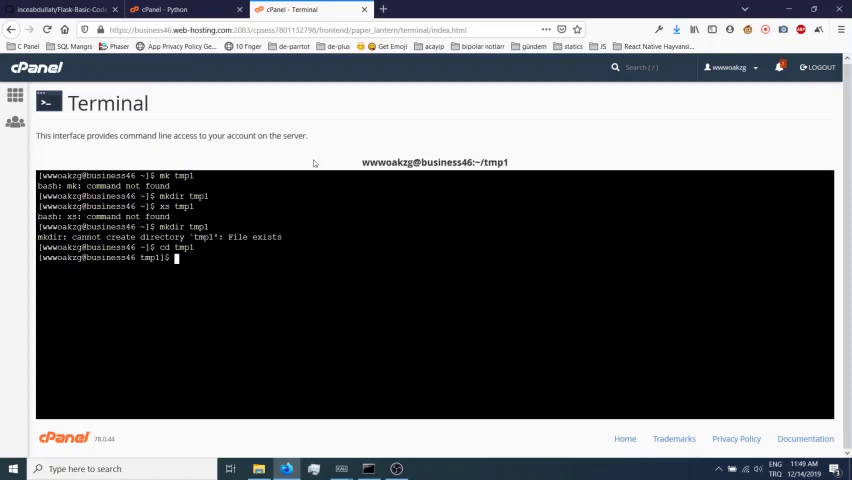
- Git clone the repository into tmp1 and list the files with ls -lart
text(git)
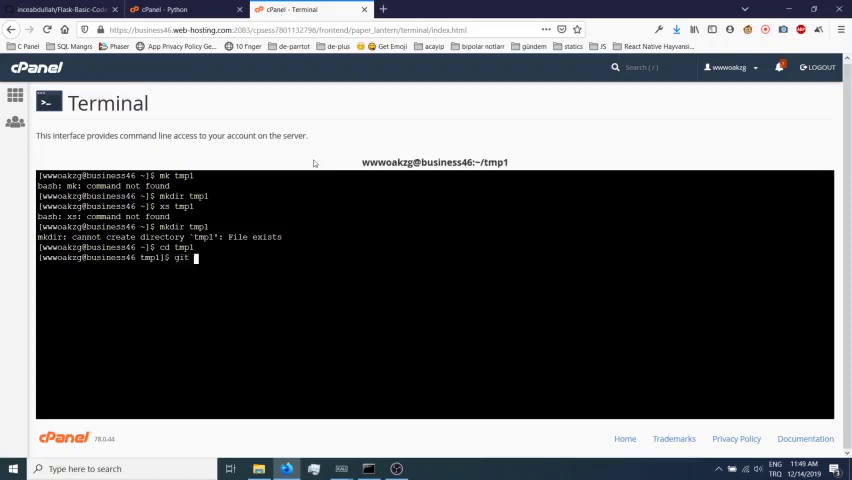
text(clone https://github.com/inceabdullah/Flask-Basic-Code.git .)
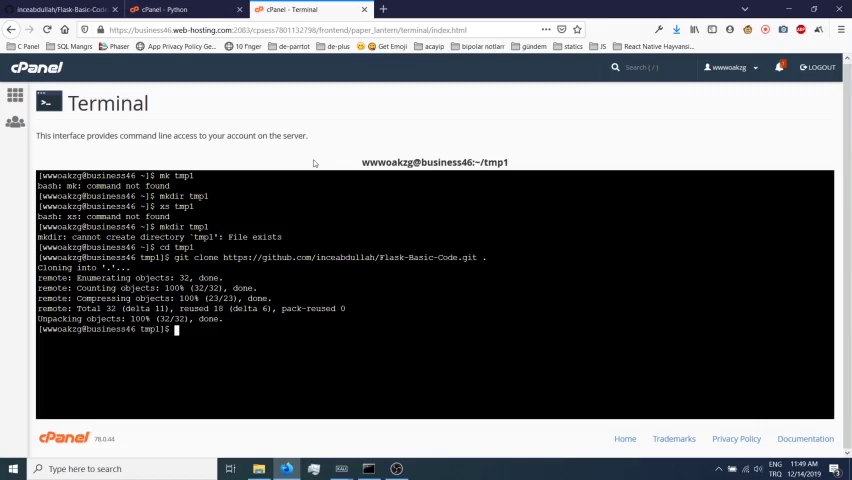
text(ls -lart)
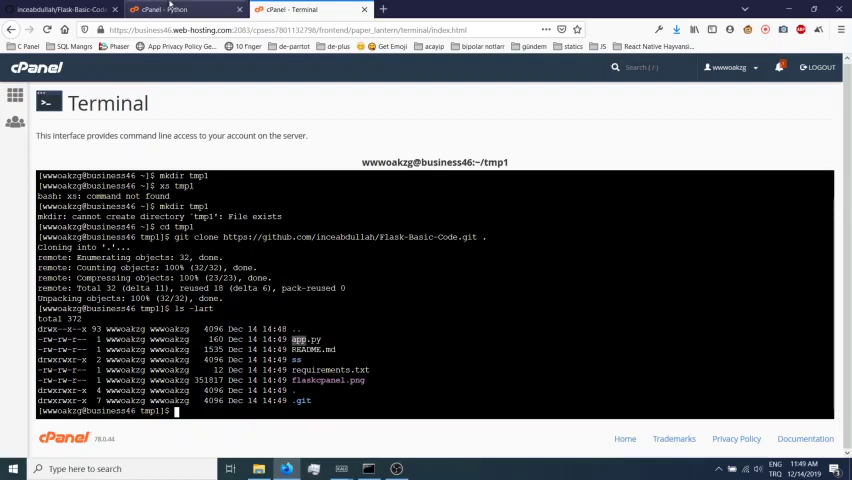
- Start a Python 3.6.8 app rooted at tmp1 on apps.ozguruygulama.com
click(160, 9)
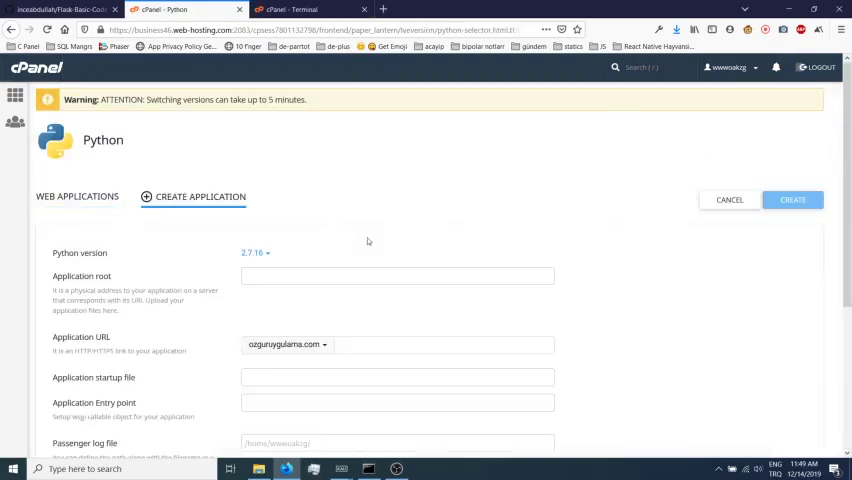
click(256, 252)
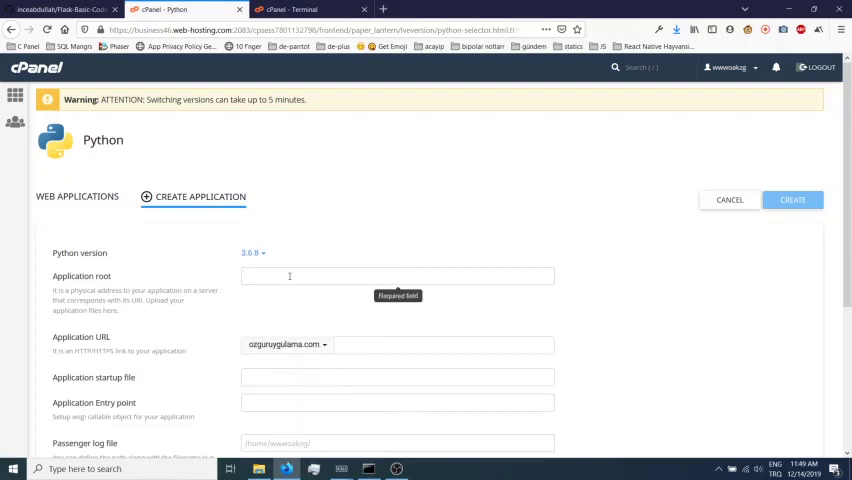
text(tmp1)
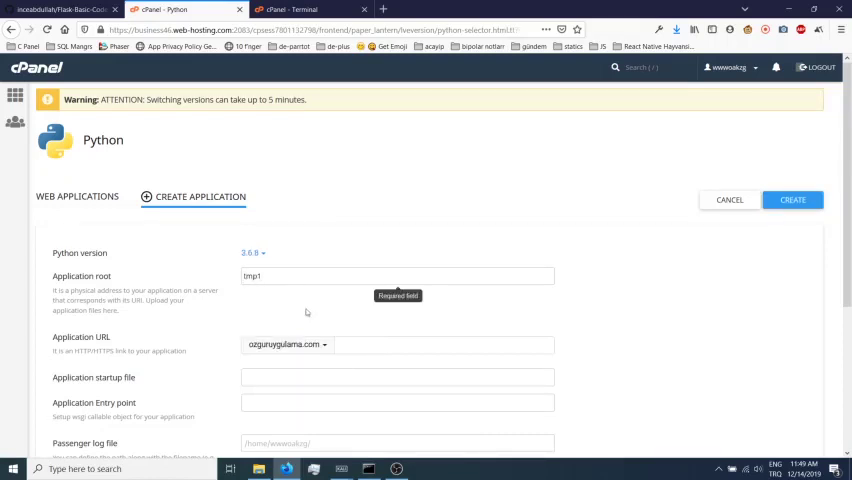
click(286, 344)
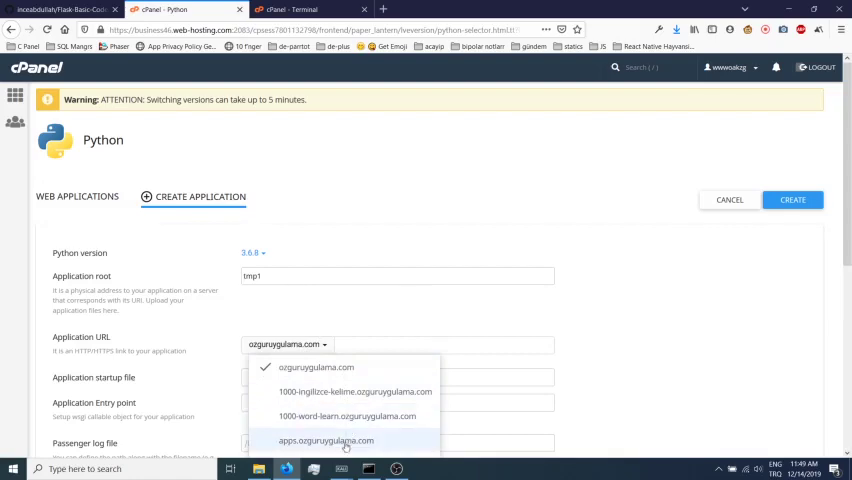
click(326, 440)
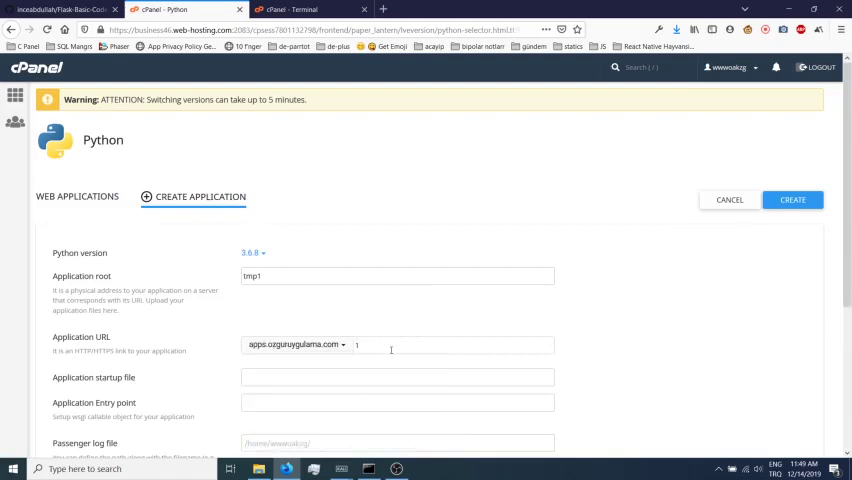
- Set URL 1tmp, startup file app2.py and entry point app, then create the app
text(tmp)
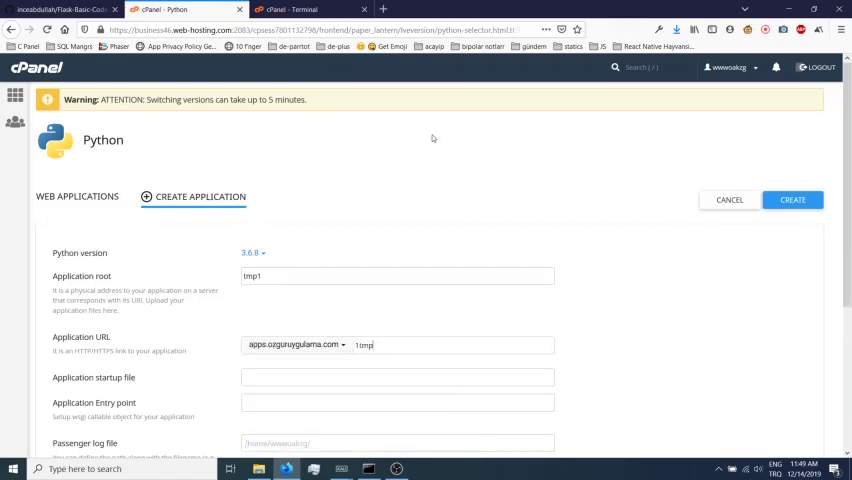
scroll(down, 3)
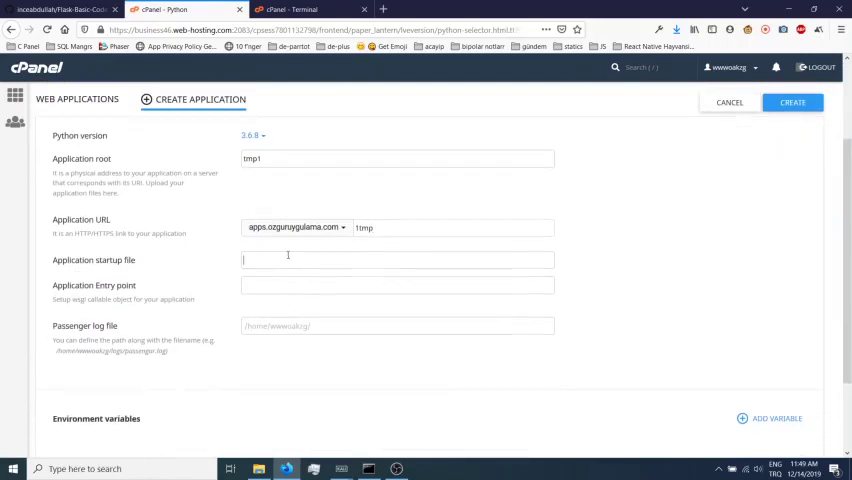
text(app2.py)
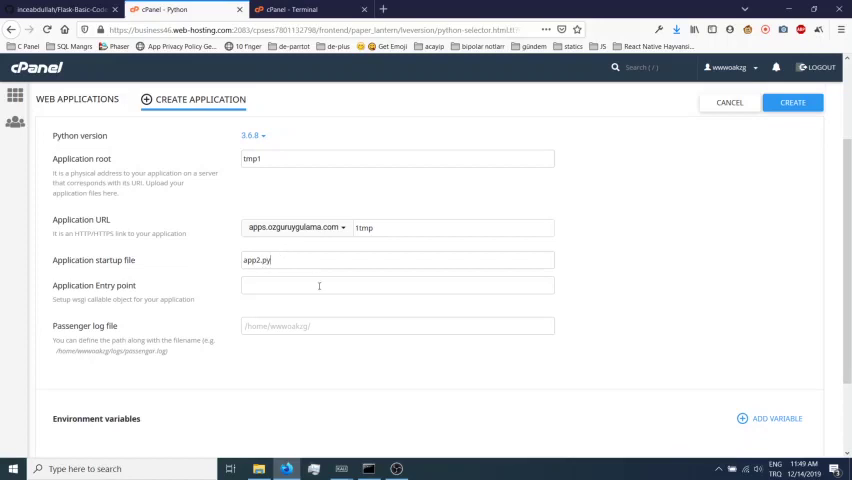
text(app)
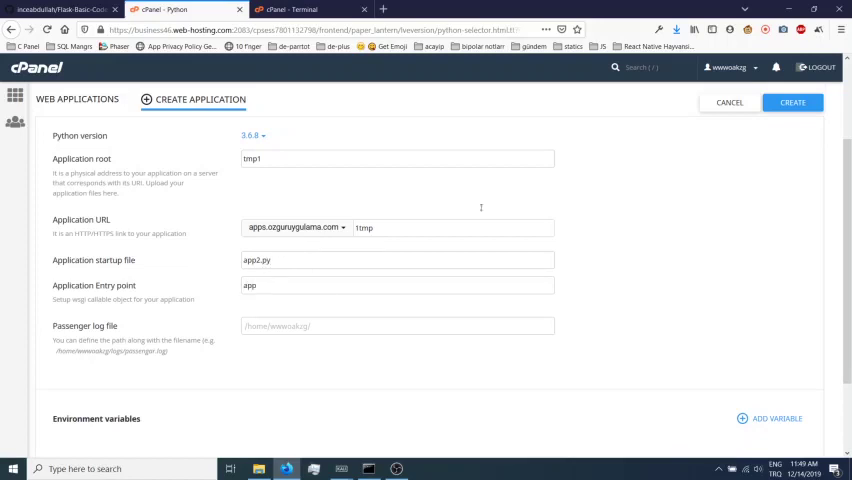
click(792, 102)
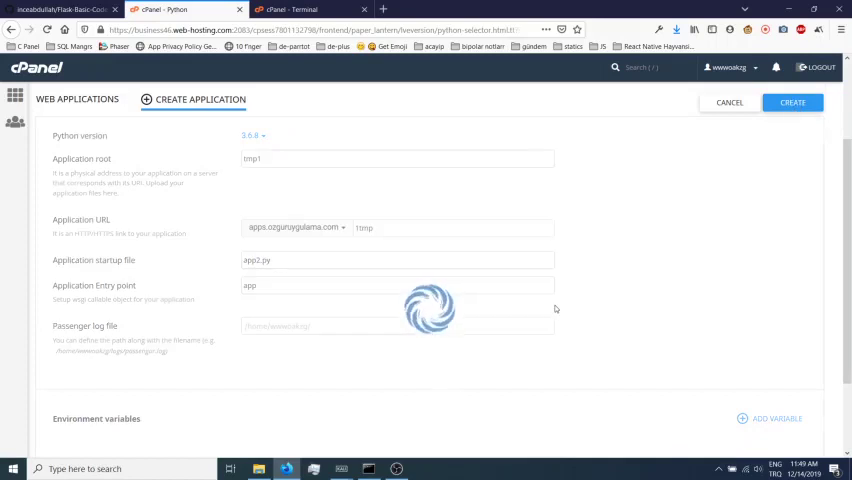
mouse_move(567, 290)
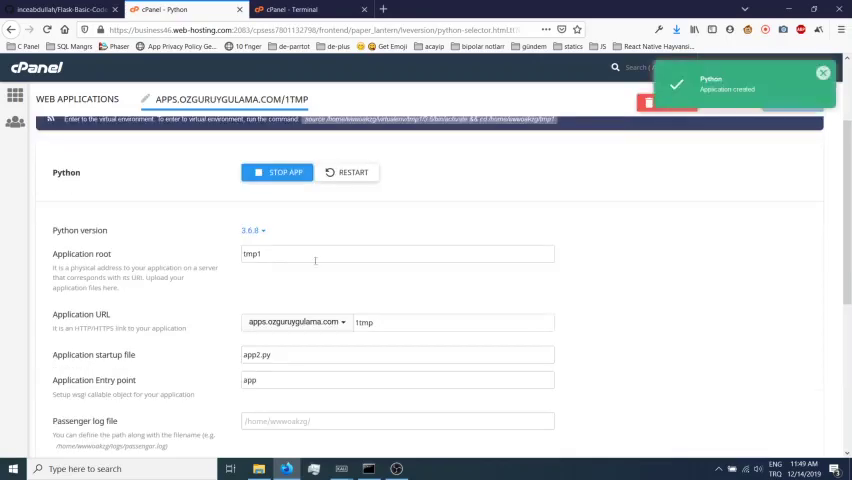
scroll(down, 3)
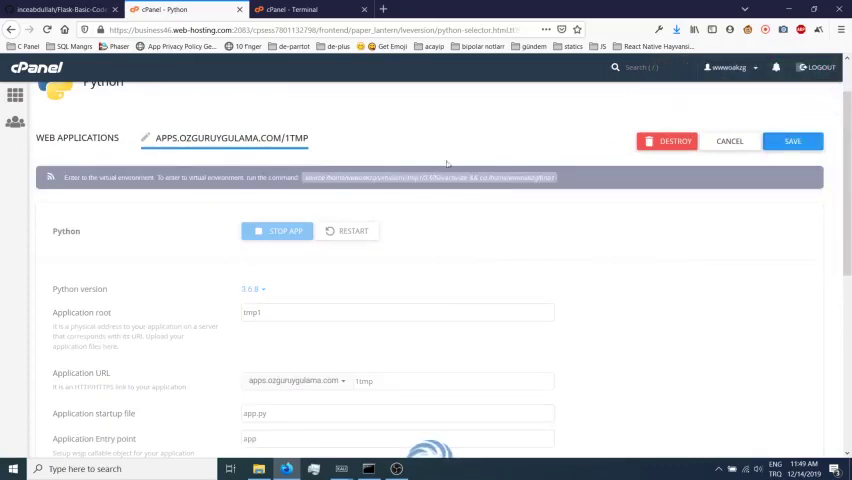
- Activate the tmp1 virtualenv, cd into /home/wwwoakzg/tmp1 and list files
click(792, 140)
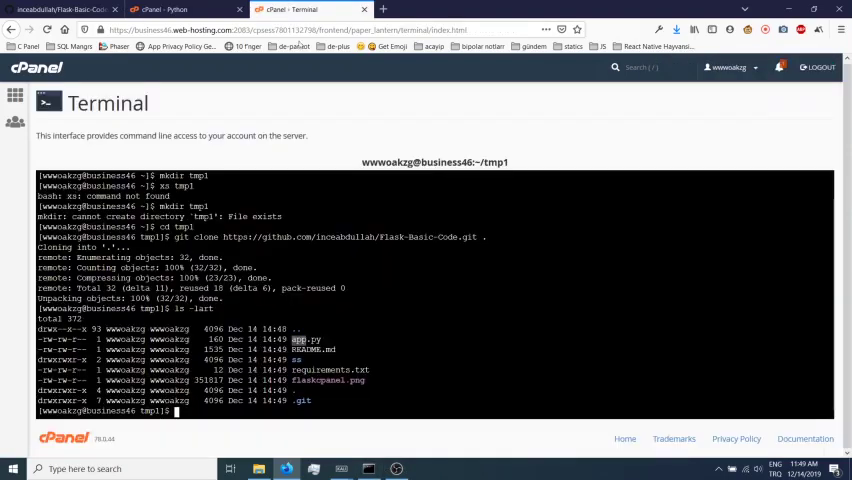
text(source /home/wwwoakzg/virtualenv/tmp1/3.6/bin/activate && cd /home/wwwoakzg/tmp1)
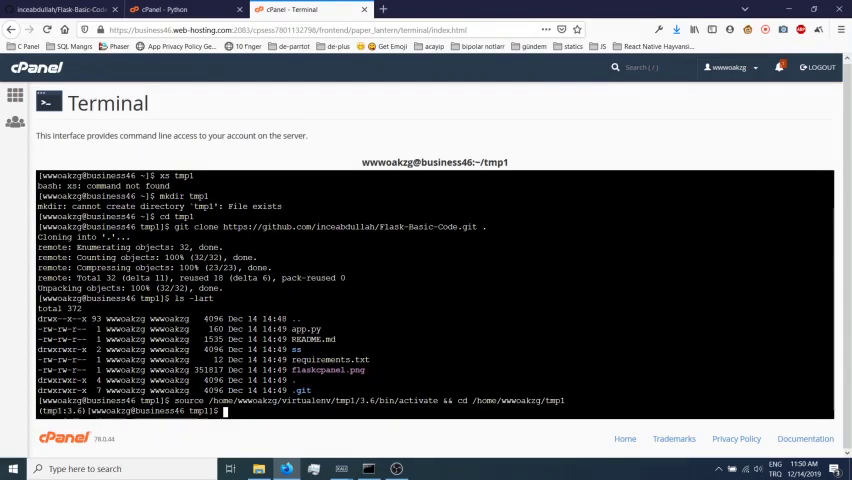
text(ls -lart)
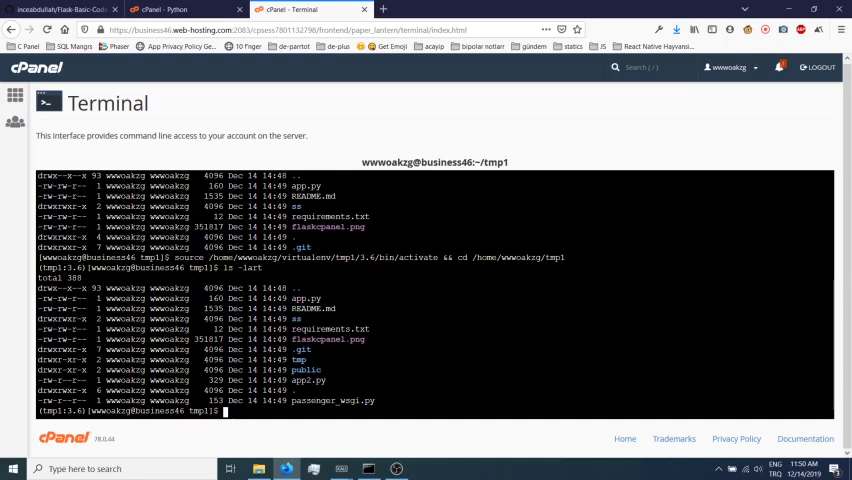
- Display passenger_wsgi.py's contents and pick out the application object name
double_click(333, 401)
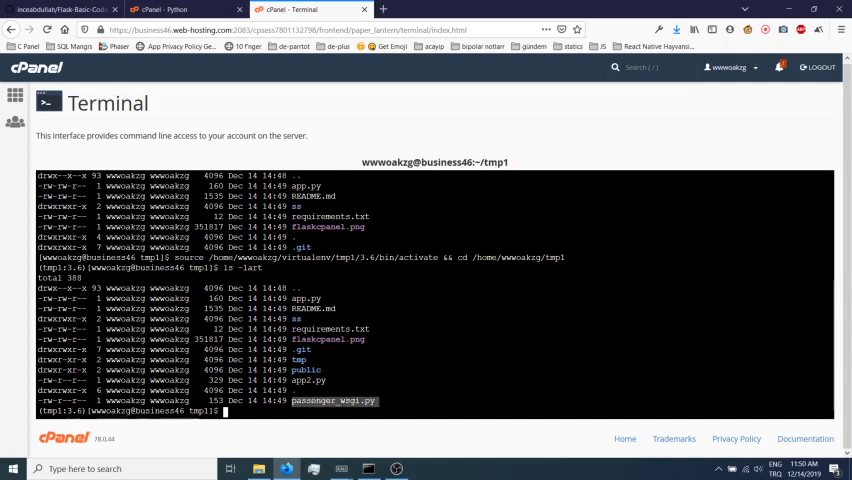
text(cat passenger_wsgi.py)
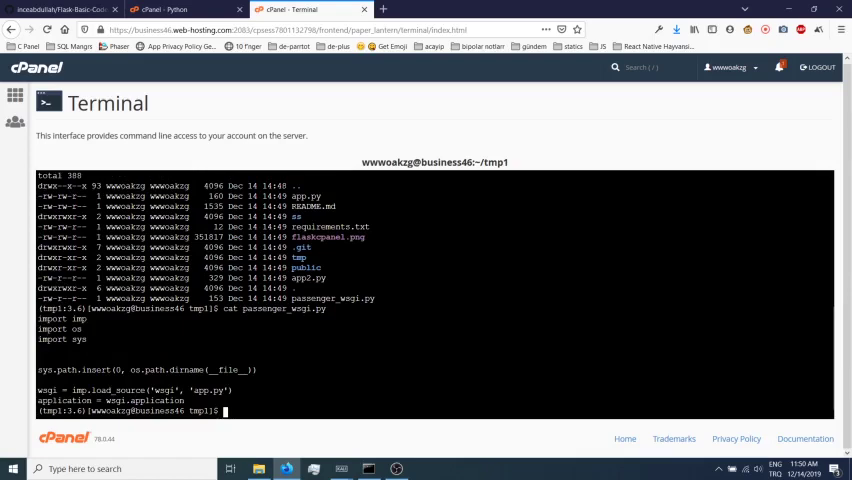
double_click(150, 400)
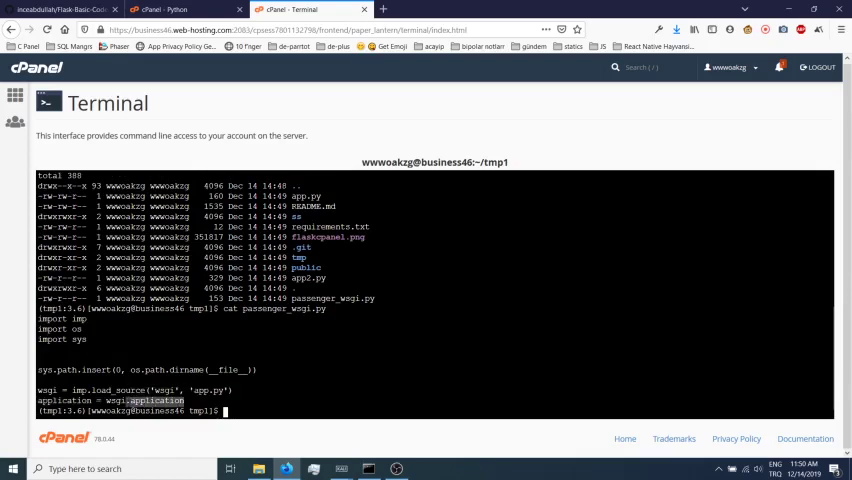
text(nano)
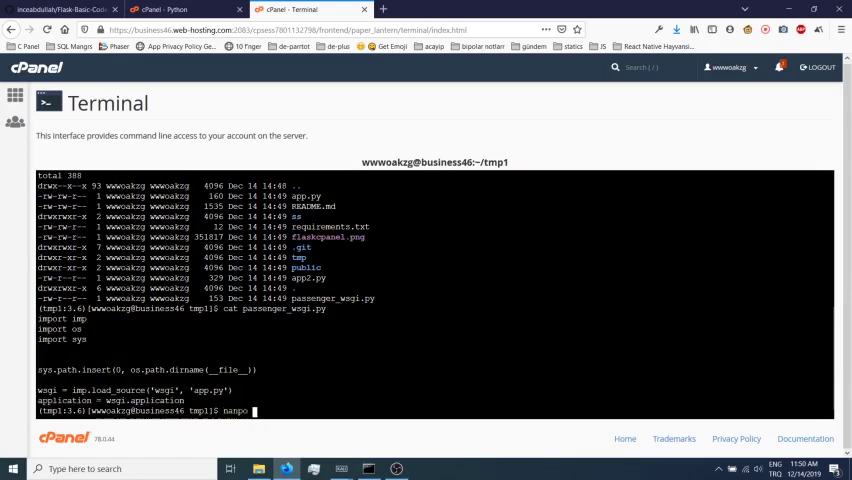
key(BackSpace)
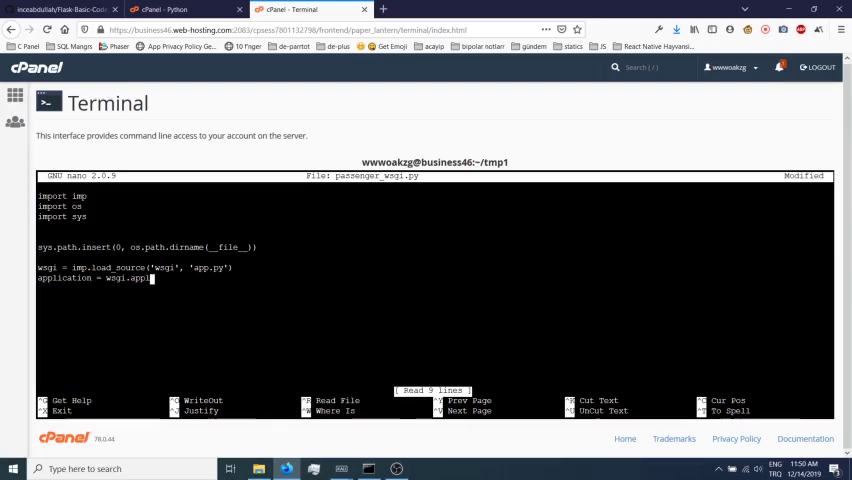
key(ctrl+x)
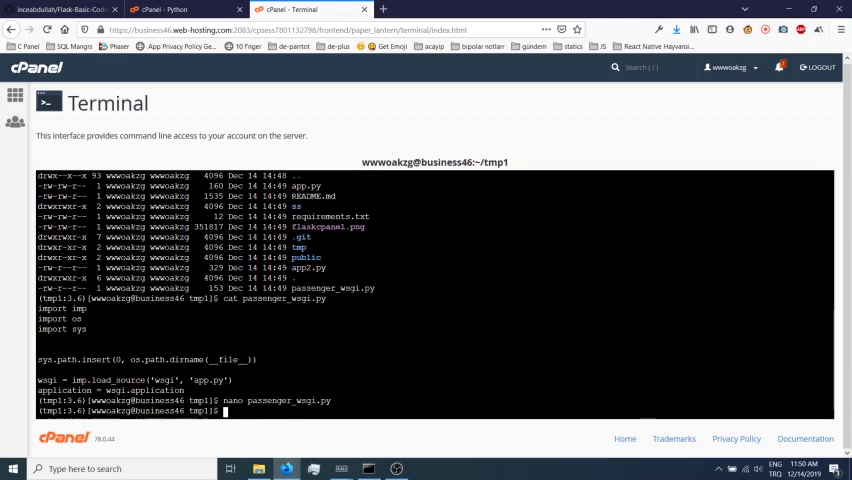
- Run pip install -r requirements.txt, then return to the cPanel Python app tab
text(pip)
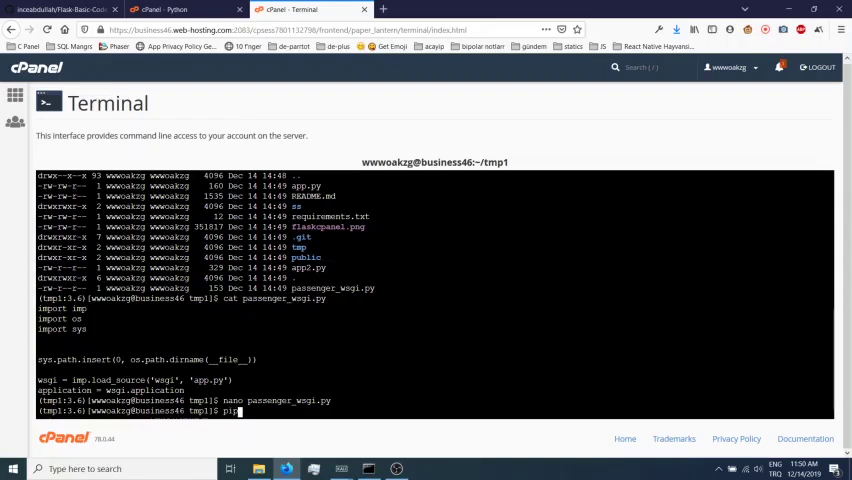
text(install -r)
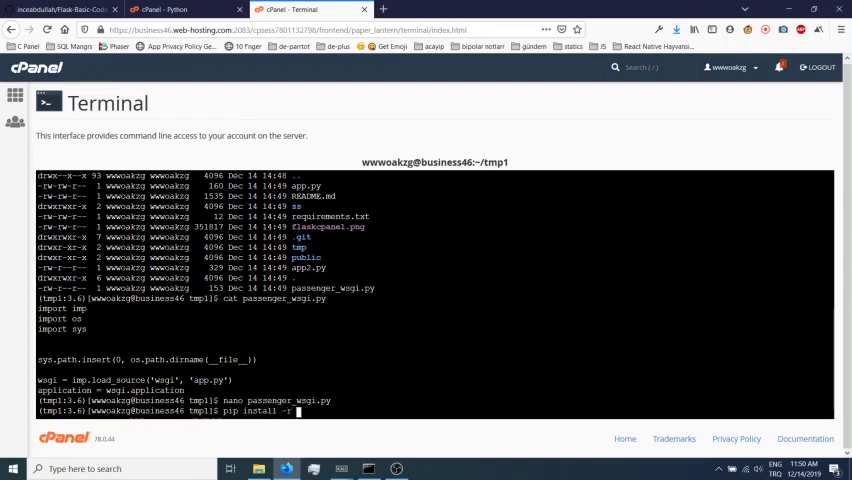
text(equirements.txt)
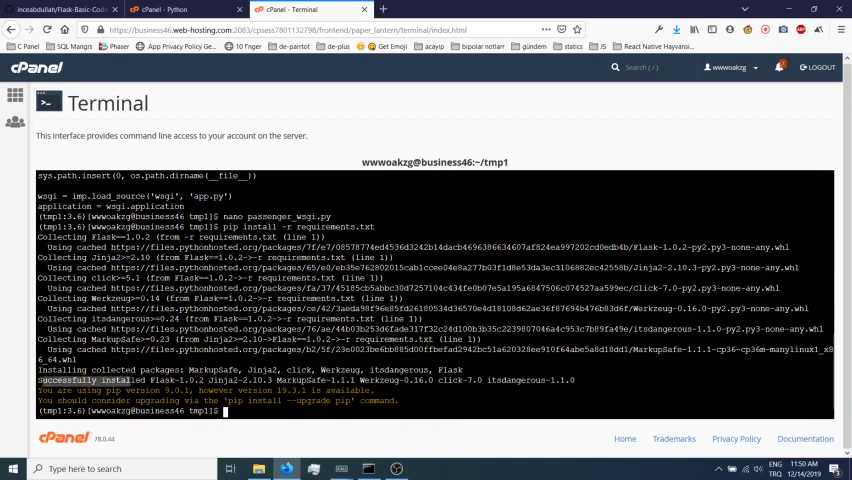
click(180, 9)
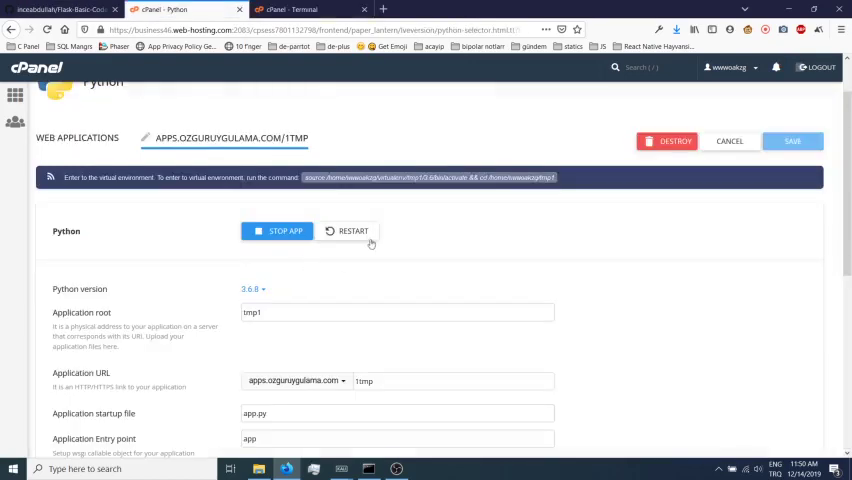